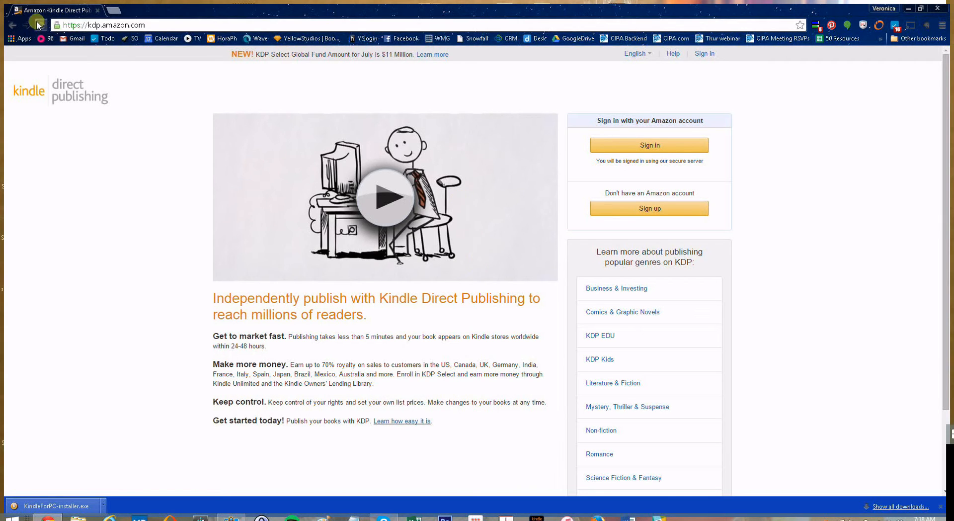
mouse_move(307, 39)
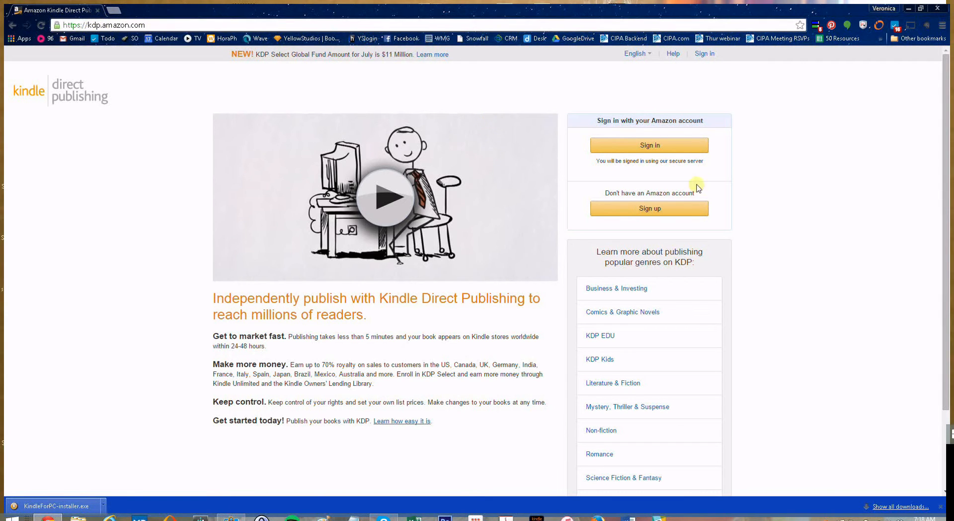
Sign in to the Kindle Direct Publishing account
click(649, 145)
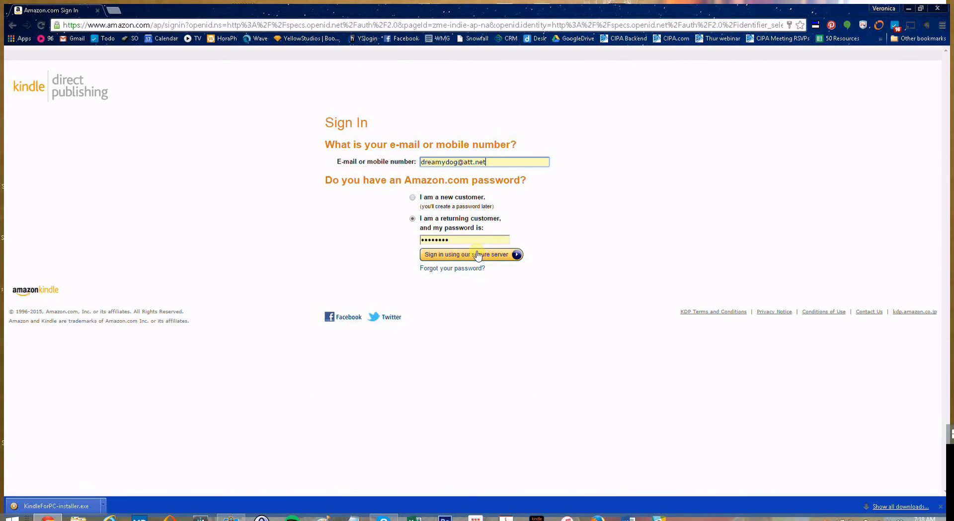
click(471, 255)
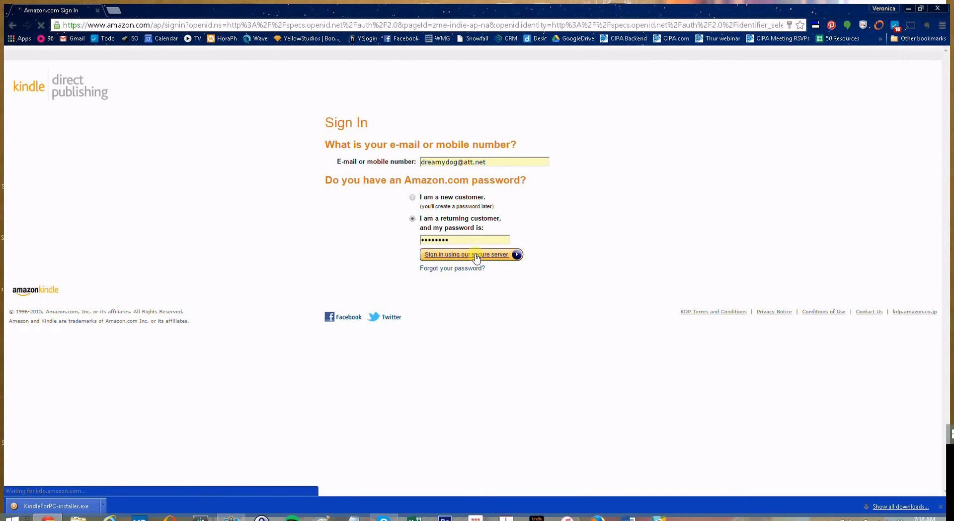
click(466, 254)
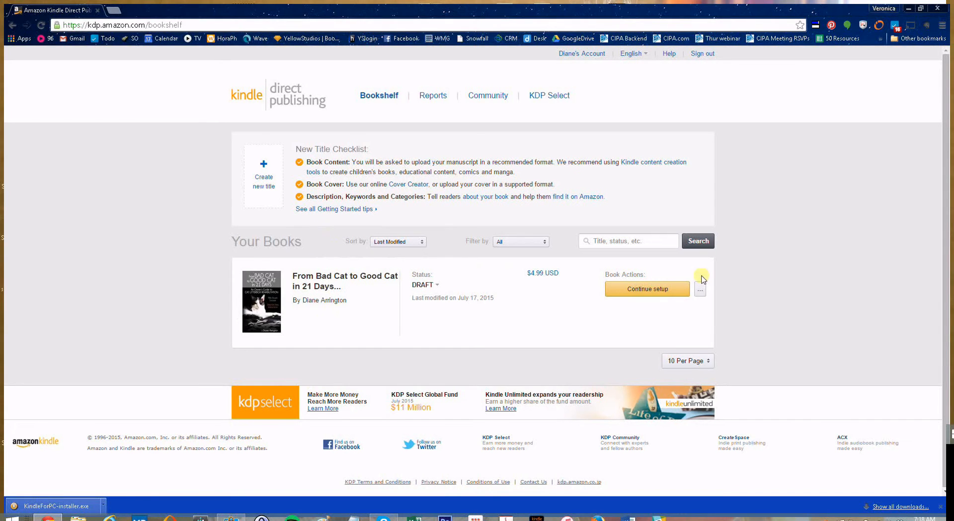
Continue setup of the draft 'From Bad Cat to Good Cat in 21 Days' at its preview section
click(647, 289)
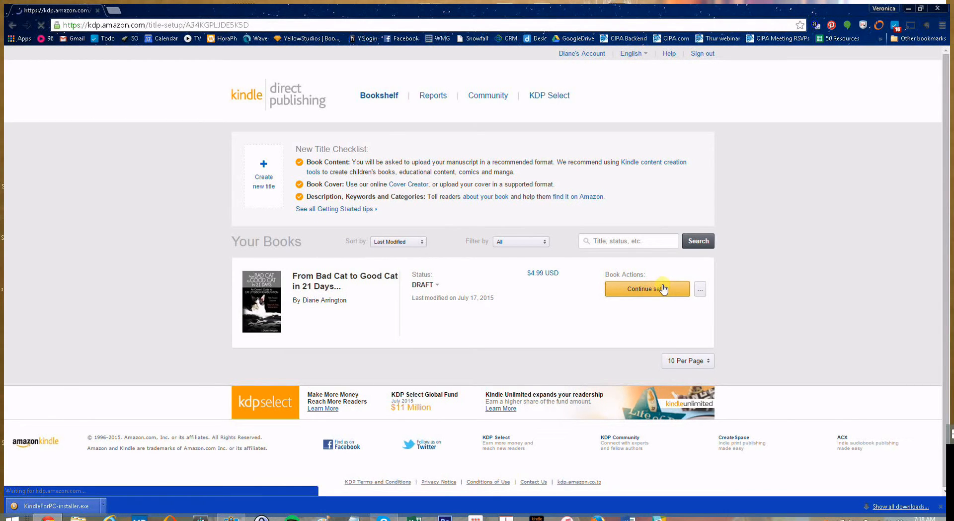
click(647, 288)
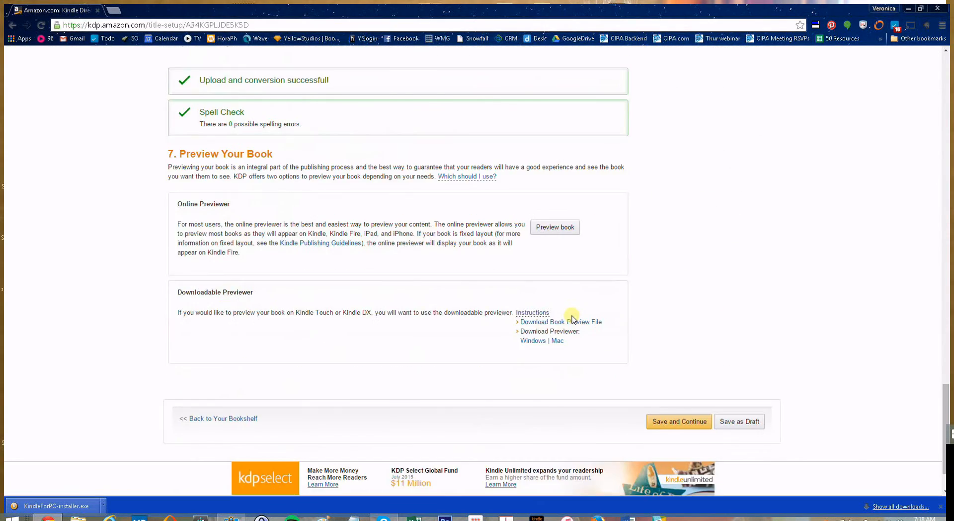
Launch the online previewer and page from the title page through the table of contents
click(554, 226)
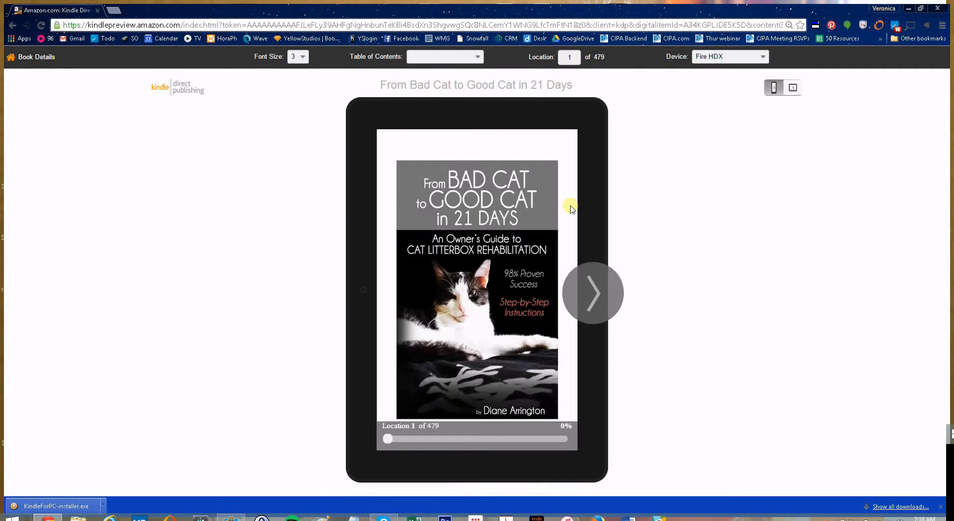
click(592, 292)
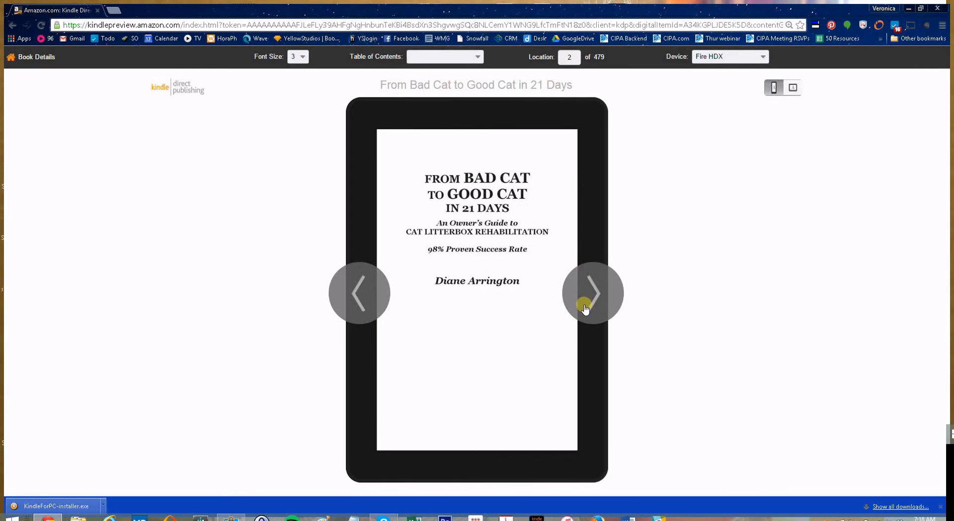
click(592, 292)
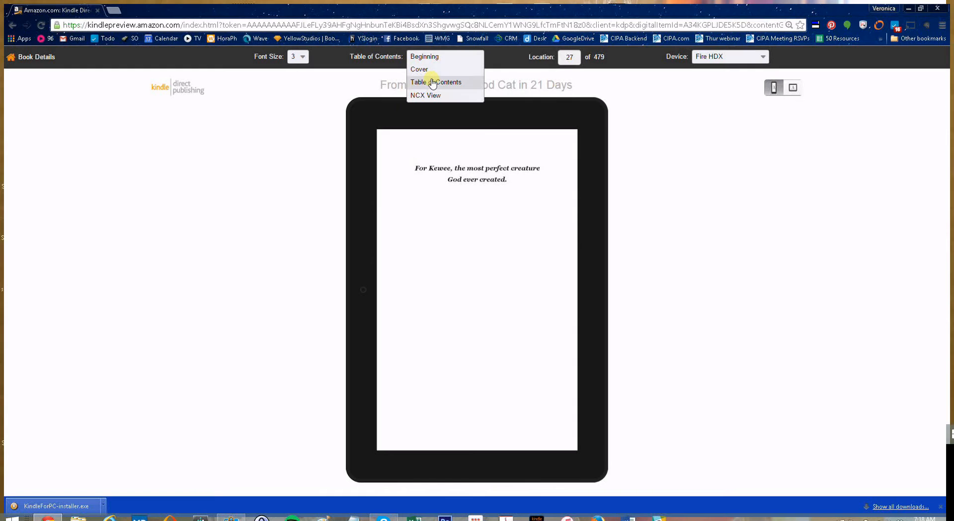
click(435, 82)
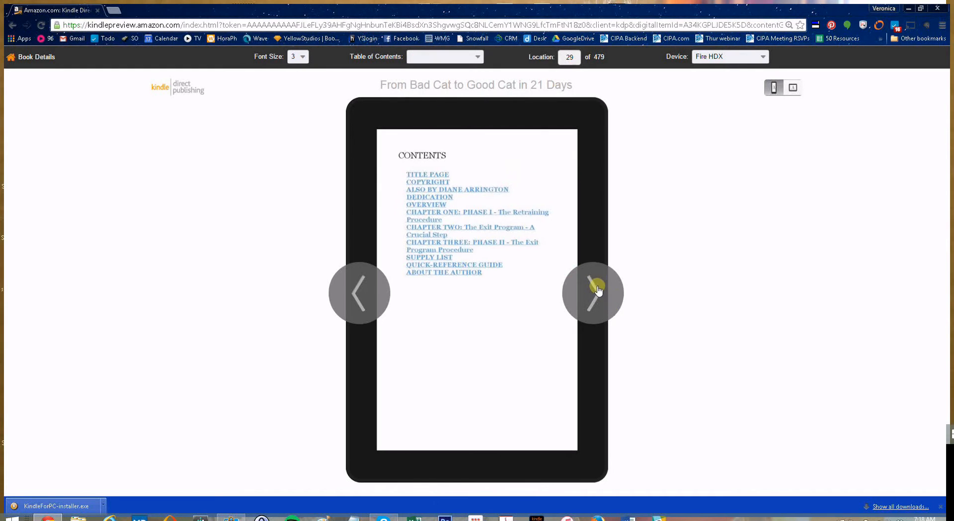
click(594, 292)
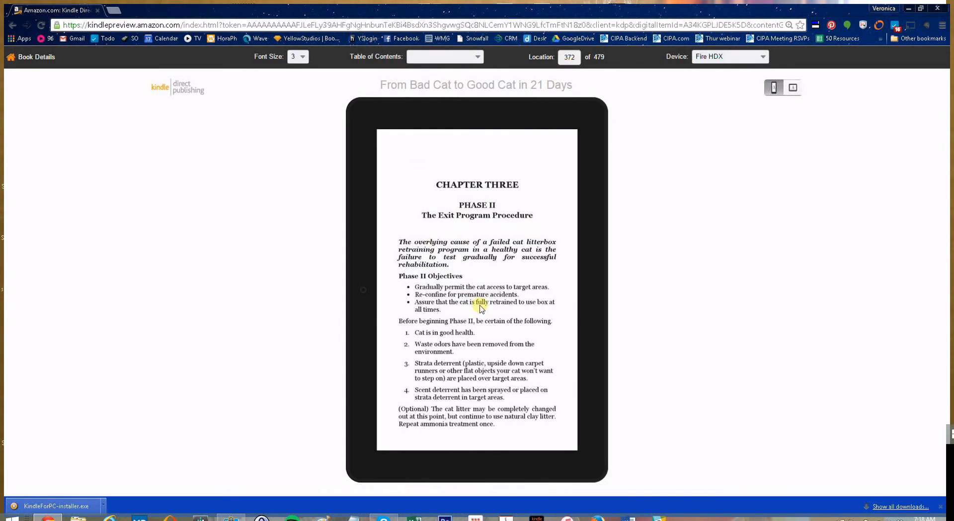
click(594, 292)
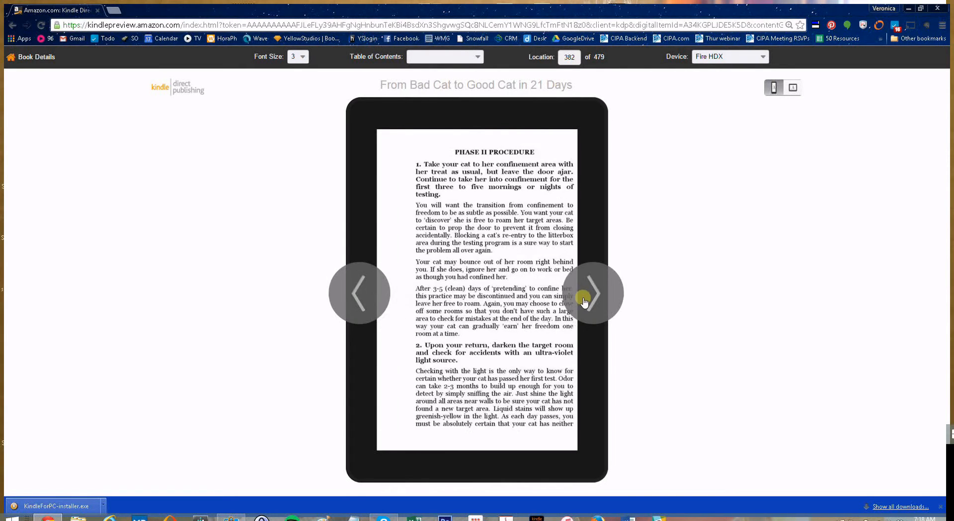
click(591, 292)
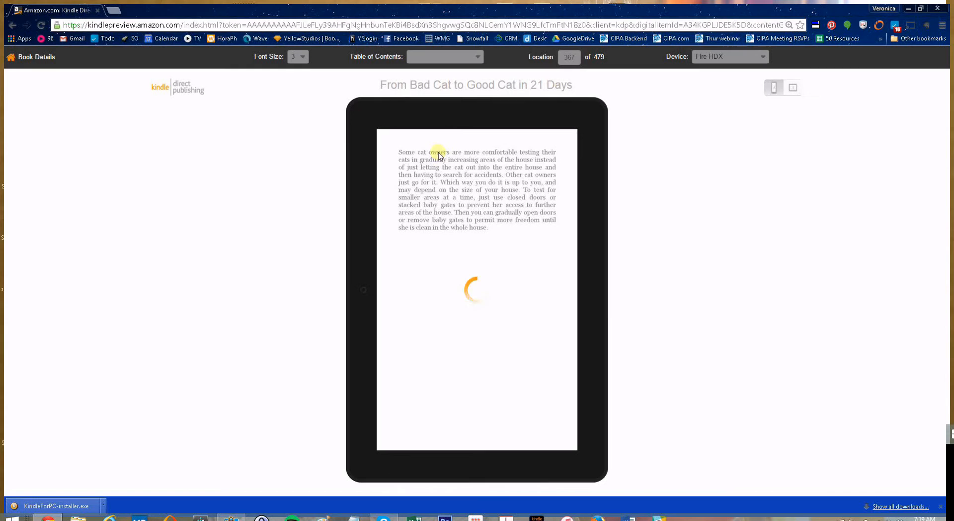
Jump to Chapter Three's quick-reference guide via the contents, then return to book details
click(445, 57)
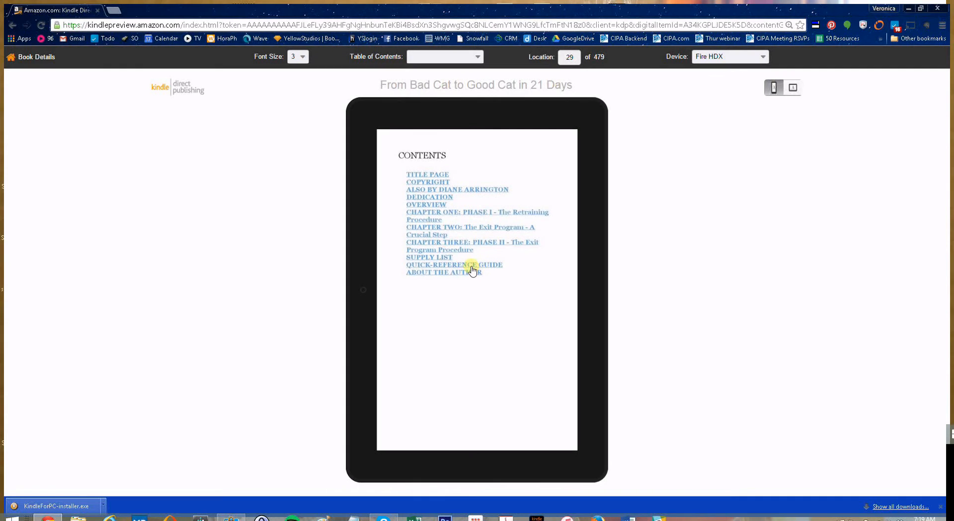
click(454, 265)
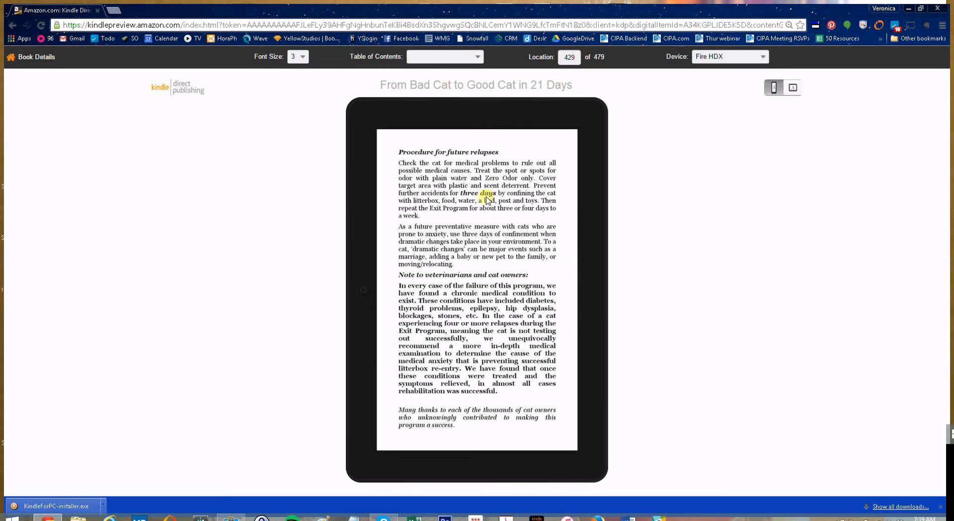
mouse_move(24, 56)
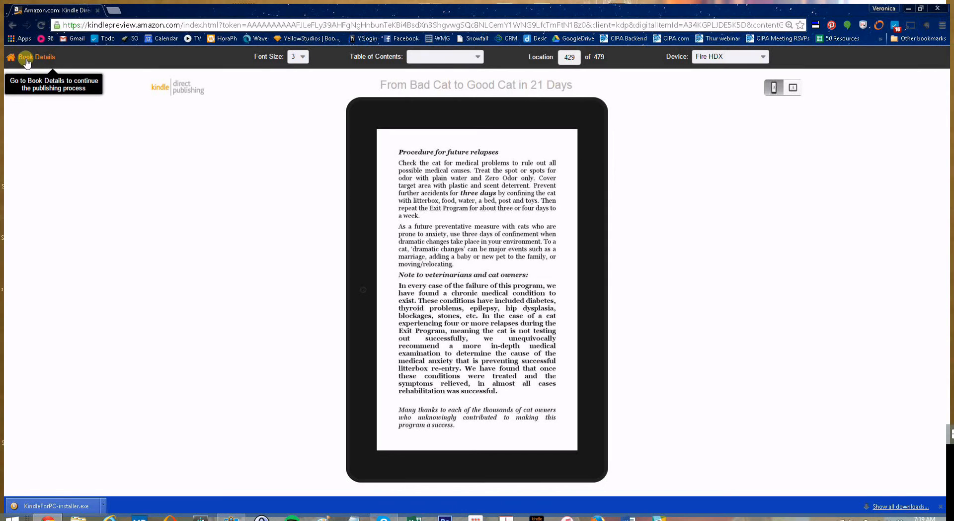
click(35, 57)
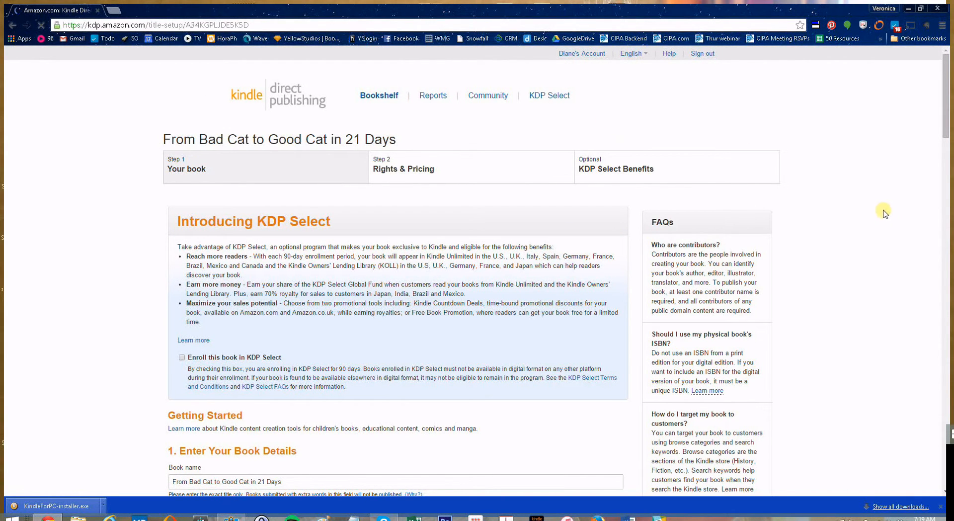
Save the book details and continue to the Rights & Pricing step
scroll(down, 3)
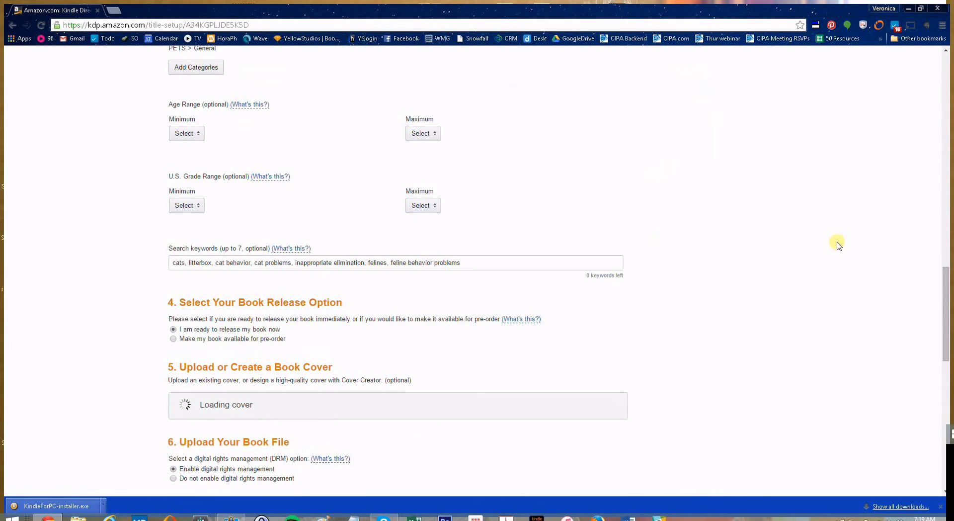
scroll(down, 3)
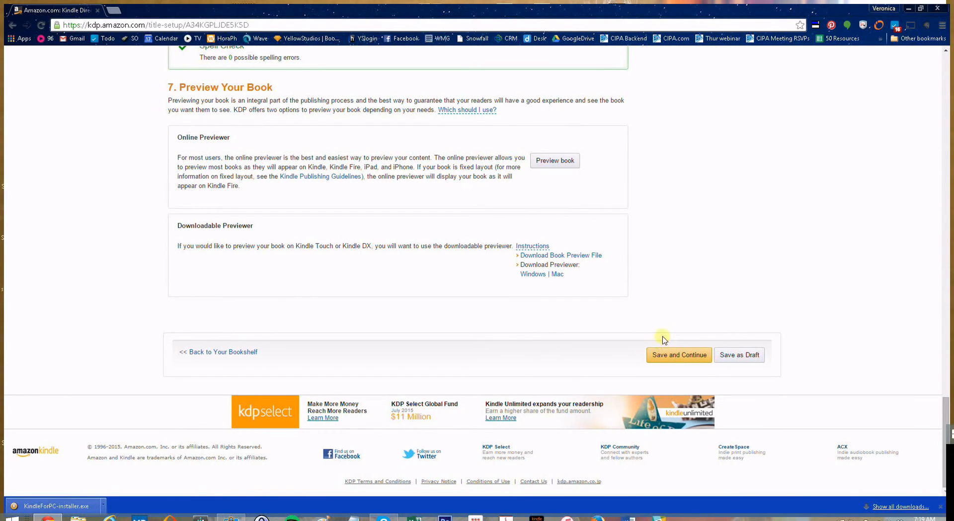
click(679, 355)
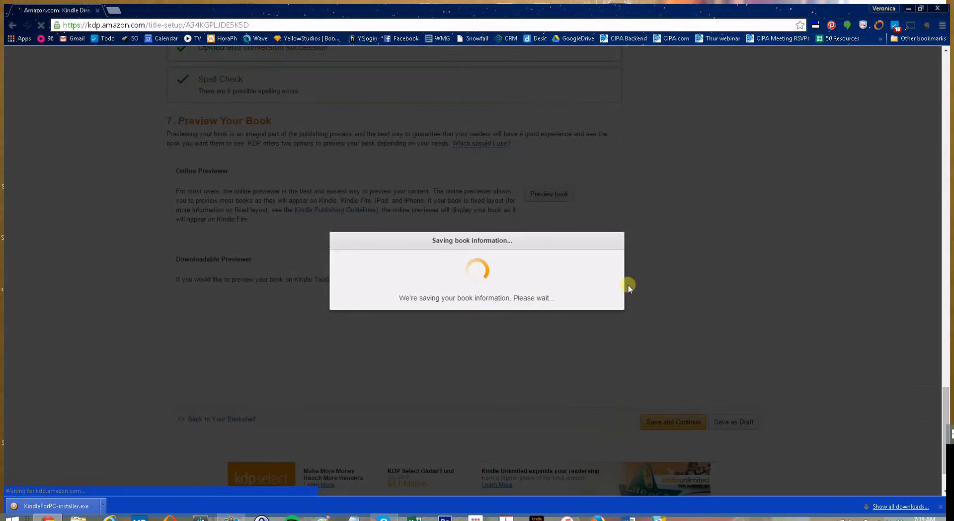
click(673, 421)
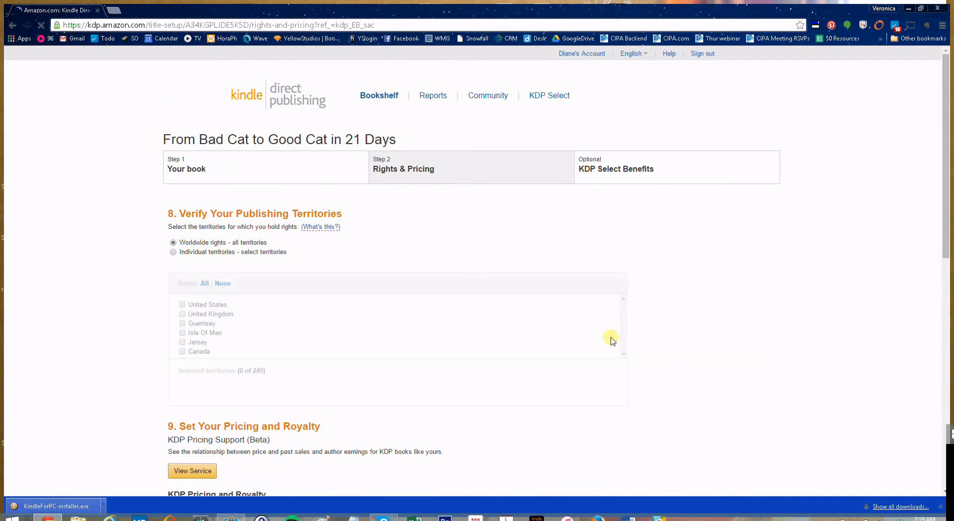
Request the KDP Pricing Support analysis under Set Your Pricing and Royalty
scroll(down, 3)
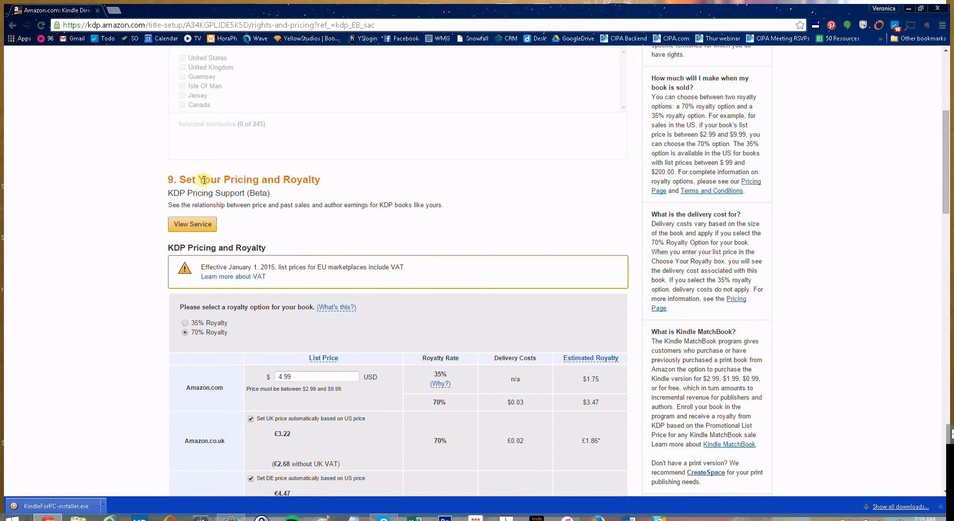
click(192, 224)
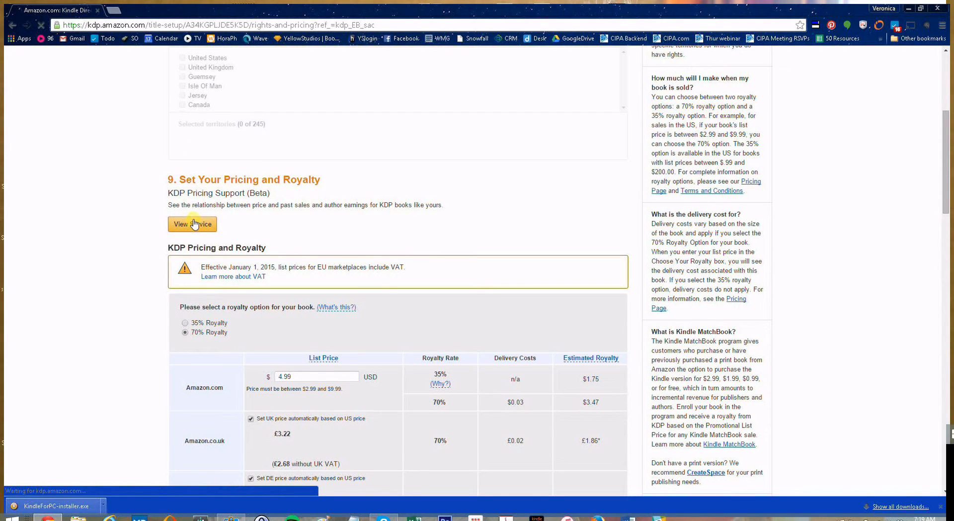
click(192, 223)
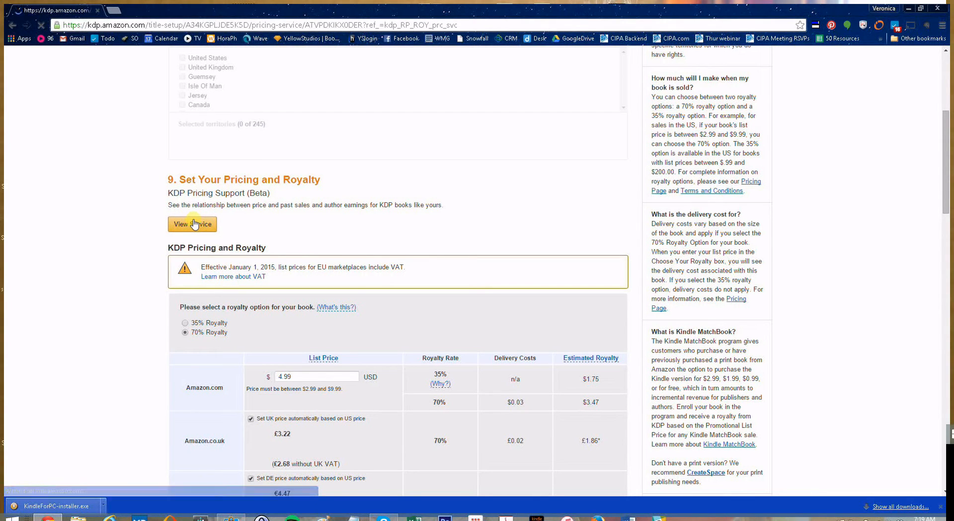
click(192, 223)
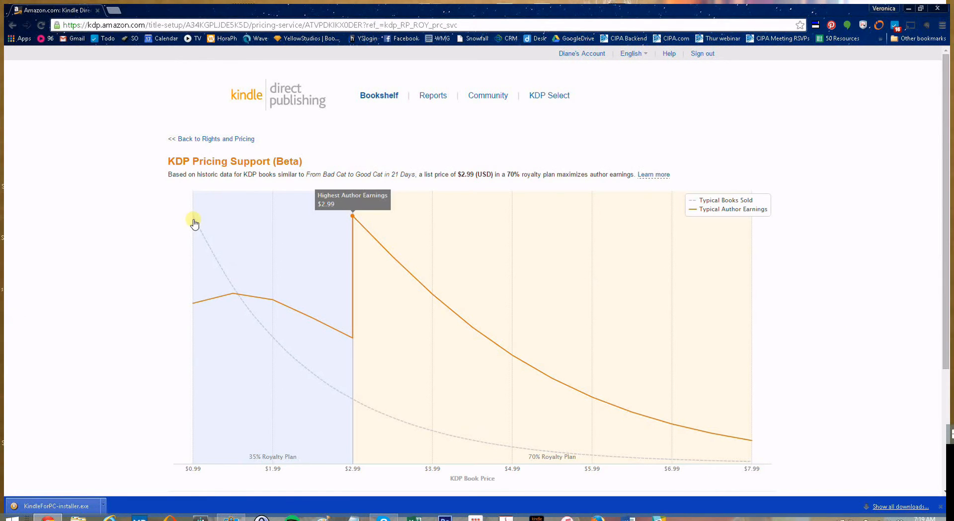
mouse_move(195, 221)
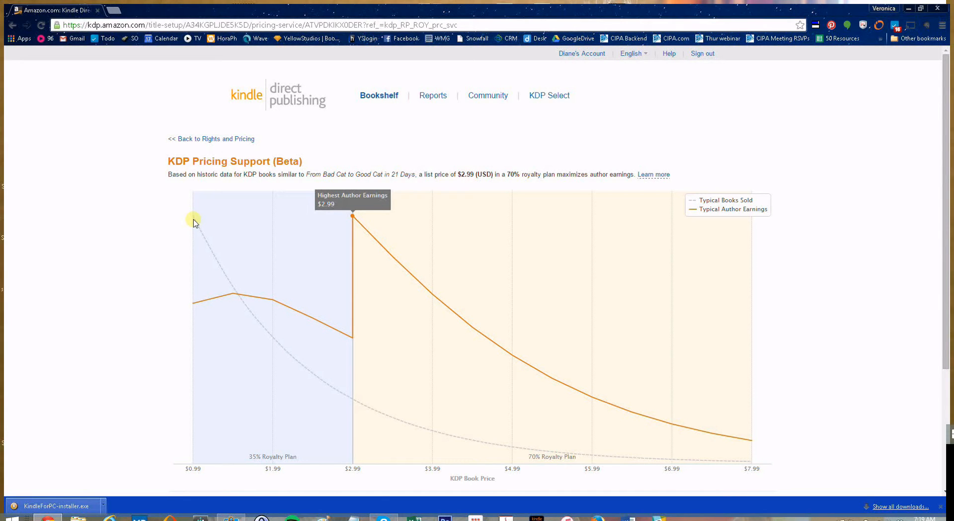
Scroll to the Yes/No prompt below the $2.99 at 70% royalty pricing chart
scroll(down, 3)
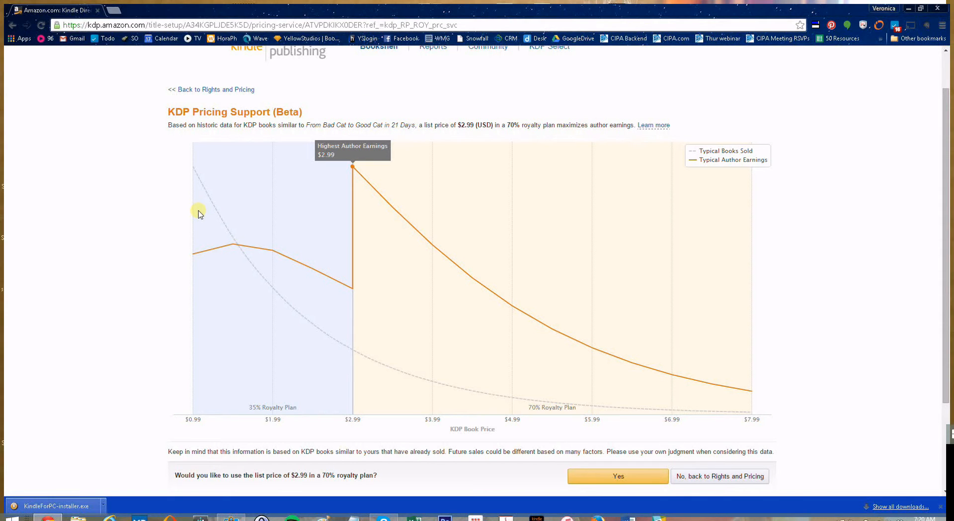
mouse_move(329, 170)
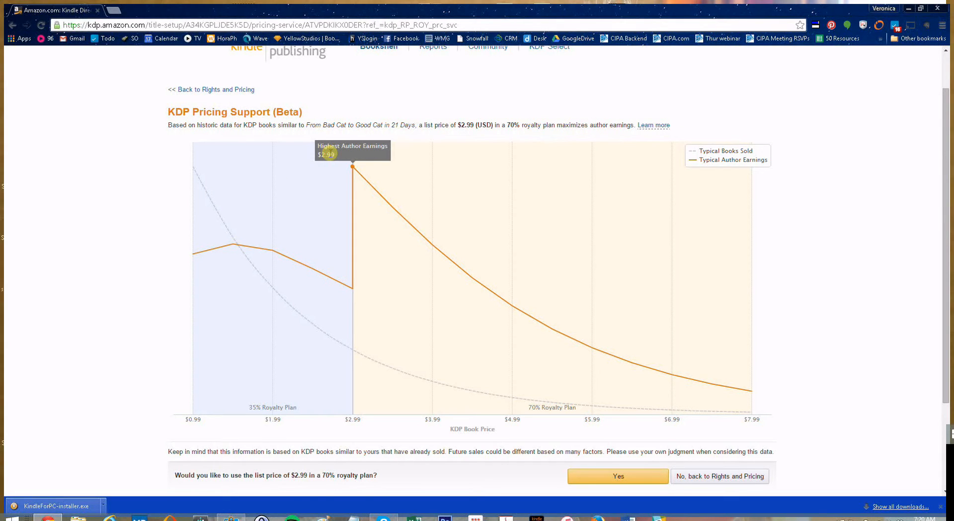
mouse_move(771, 431)
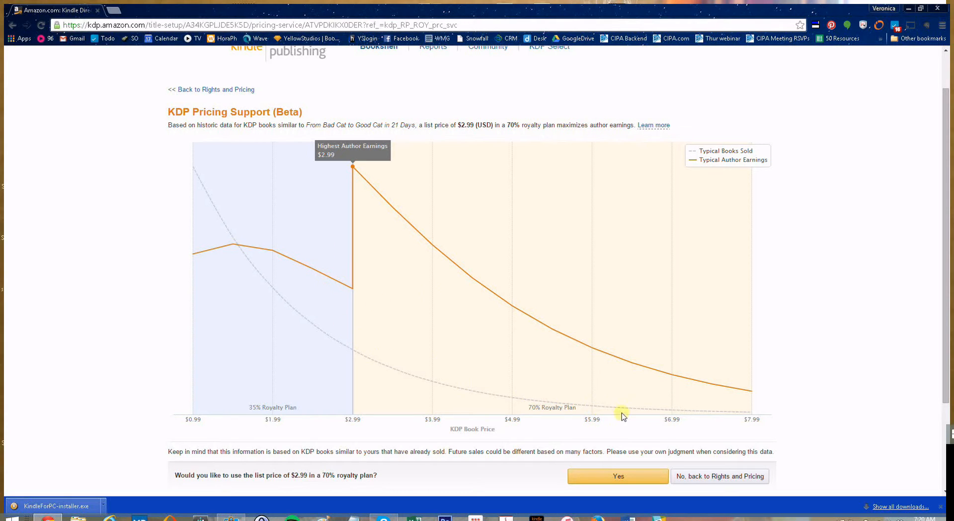
mouse_move(623, 438)
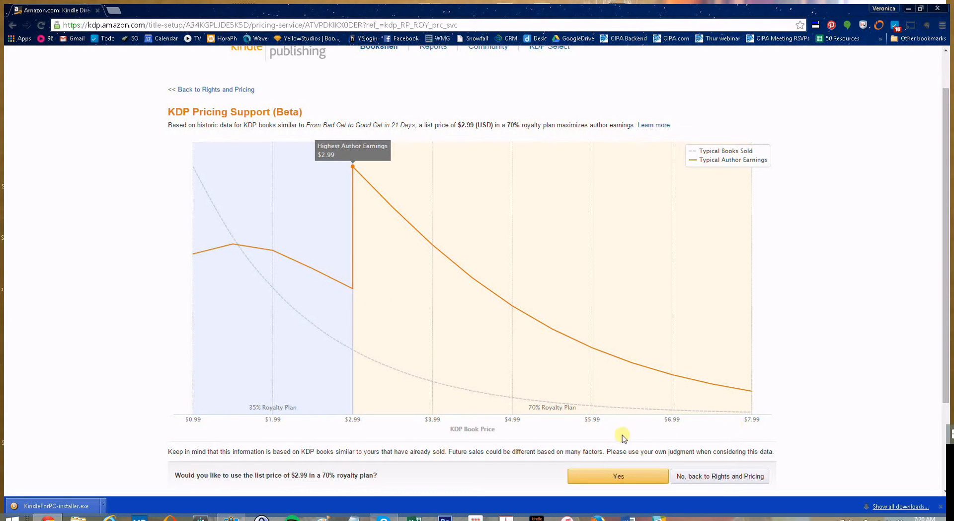
mouse_move(559, 374)
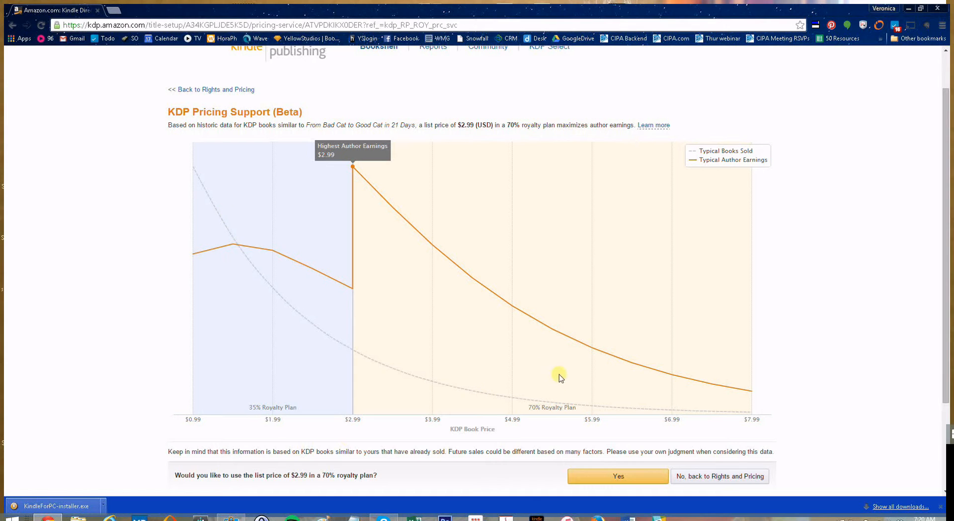
Scroll the Rights & Pricing page to the converted marketplace price list under the $4.99 price
scroll(down, 3)
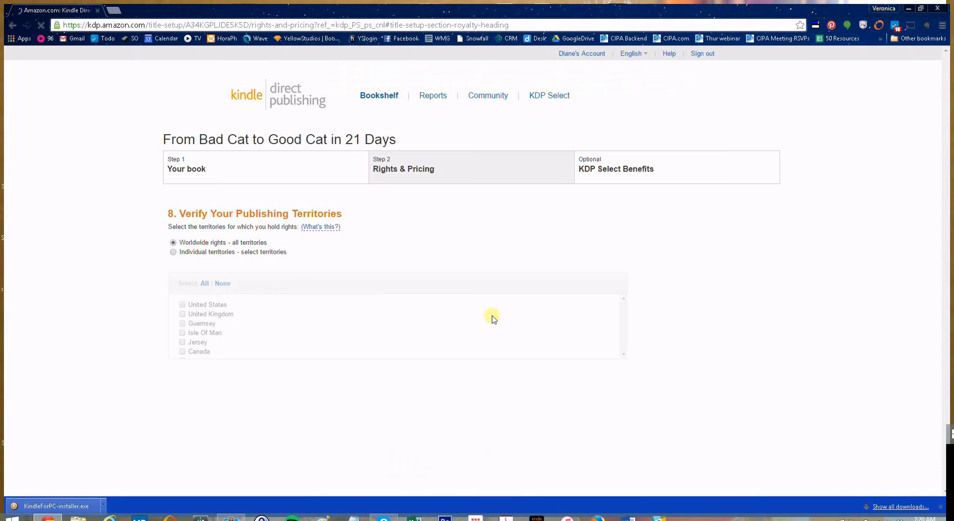
scroll(down, 3)
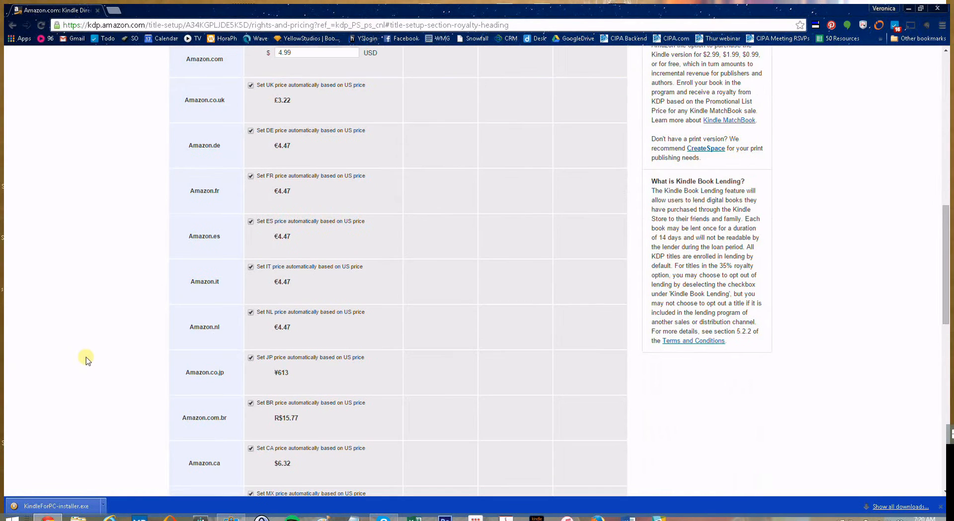